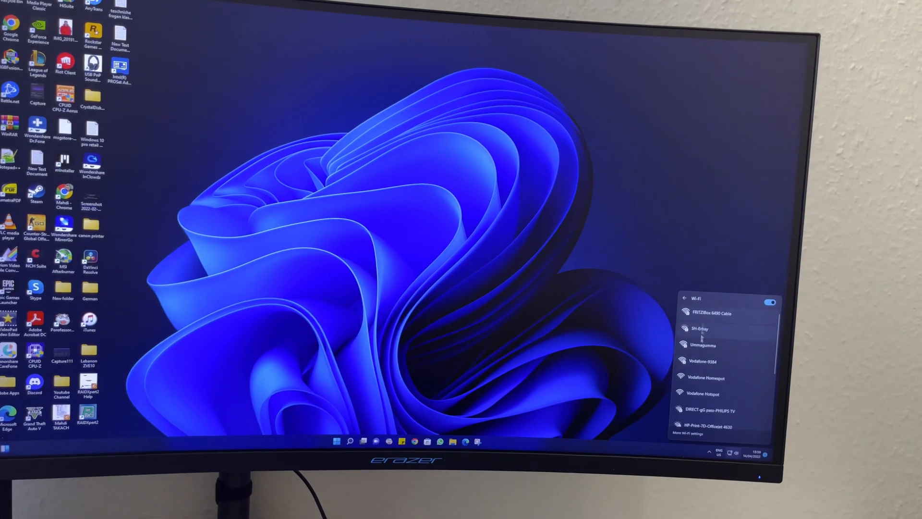
# Step: Select a network from the Wi-Fi list and connect to it over Wi-Fi 6
pyautogui.click(715, 361)
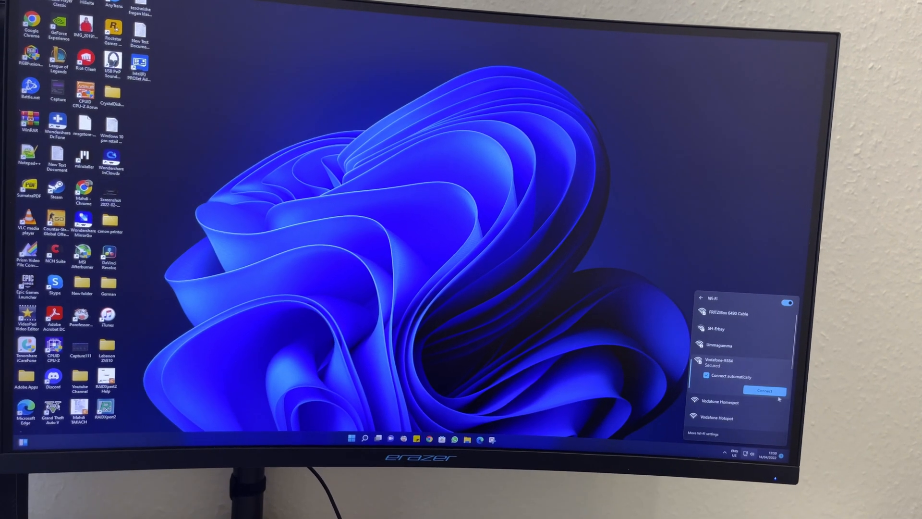
pyautogui.click(764, 391)
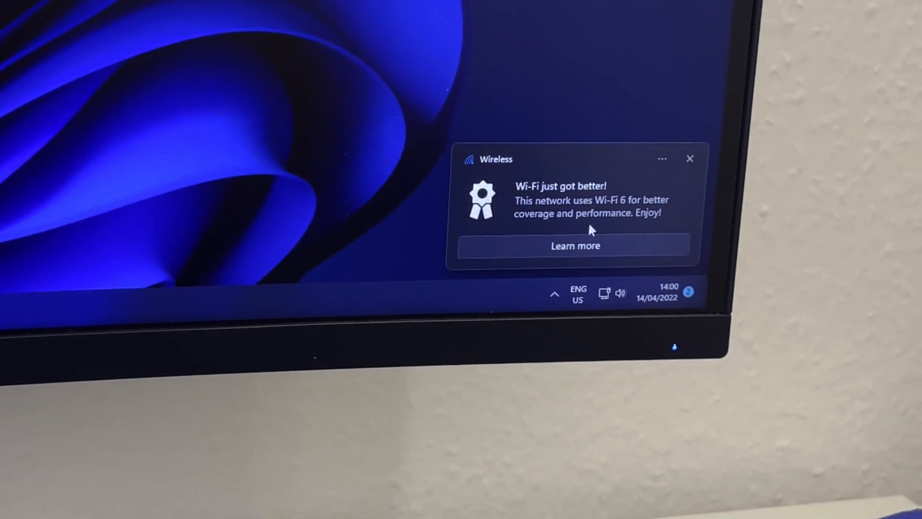
# Step: Open Microsoft's Wi-Fi 6 support article from the notification's Learn more link, then search for Device Manager
pyautogui.click(574, 245)
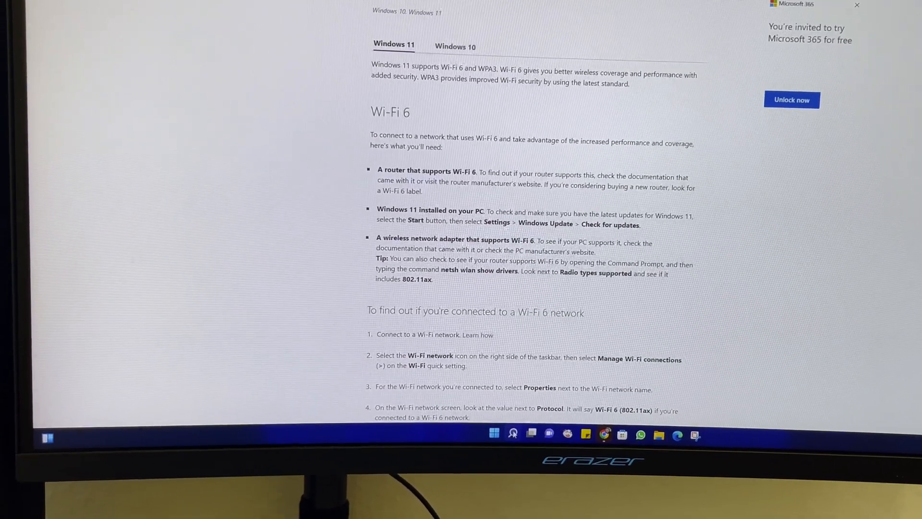
pyautogui.click(513, 433)
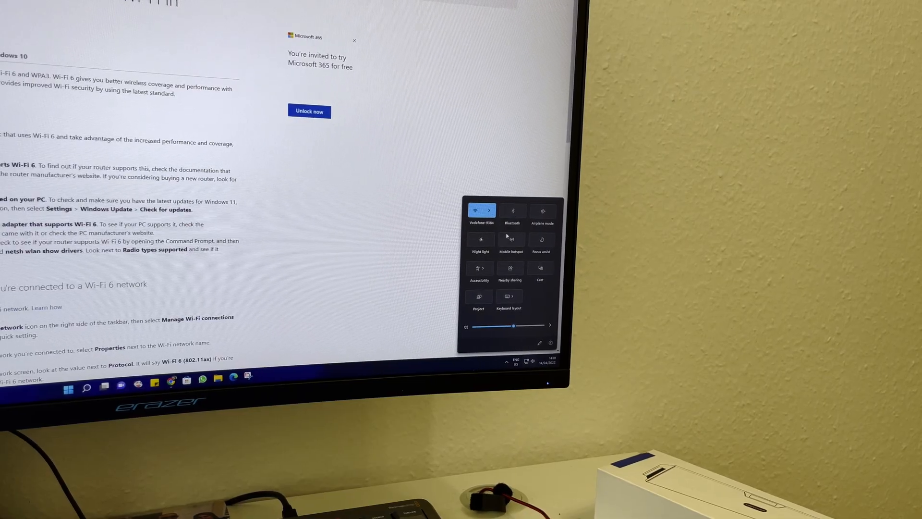
pyautogui.click(512, 210)
pyautogui.write('dev')
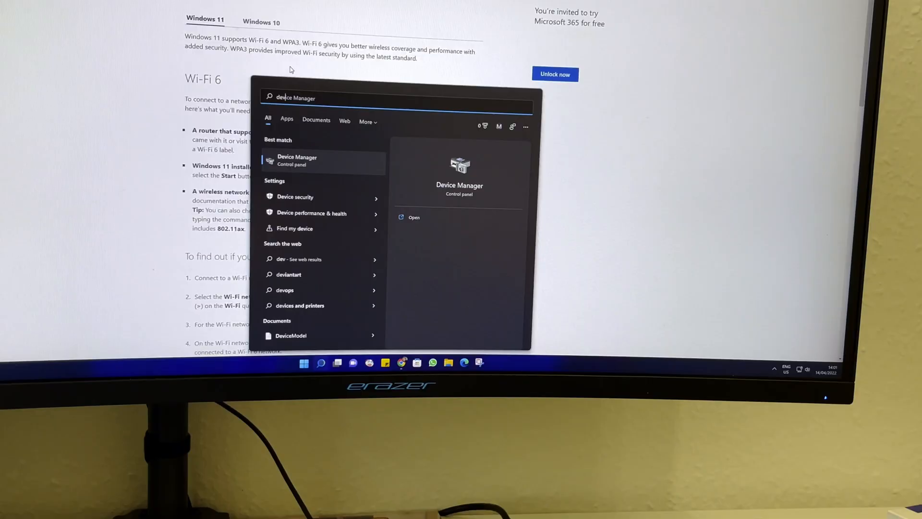
# Step: Launch Device Manager from the search results
pyautogui.click(297, 160)
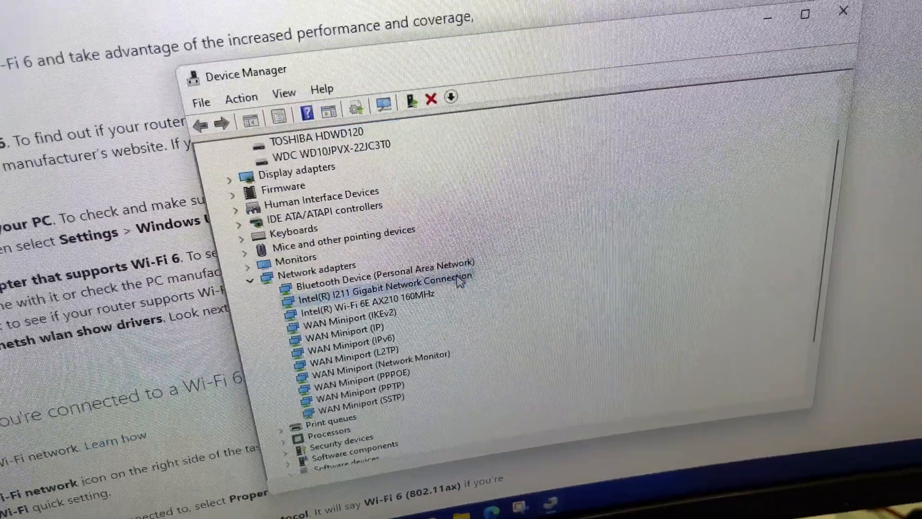
# Step: Open the Intel AX210 adapter's Advanced properties and browse the 802.11a/b/g Wireless Mode values
pyautogui.doubleClick(348, 305)
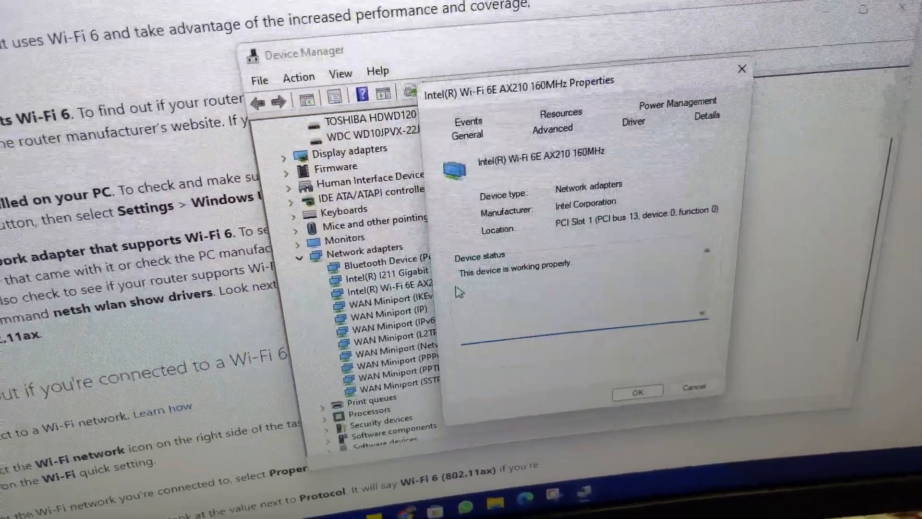
pyautogui.click(535, 136)
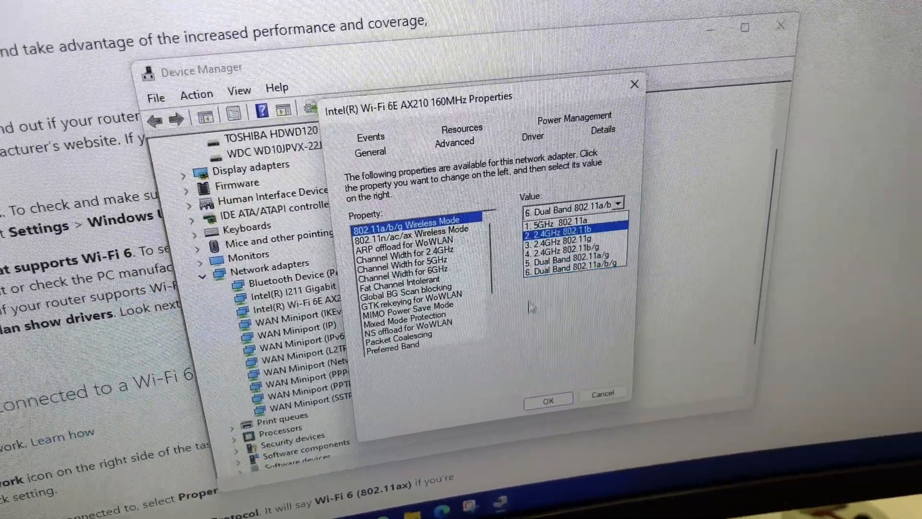
pyautogui.click(552, 267)
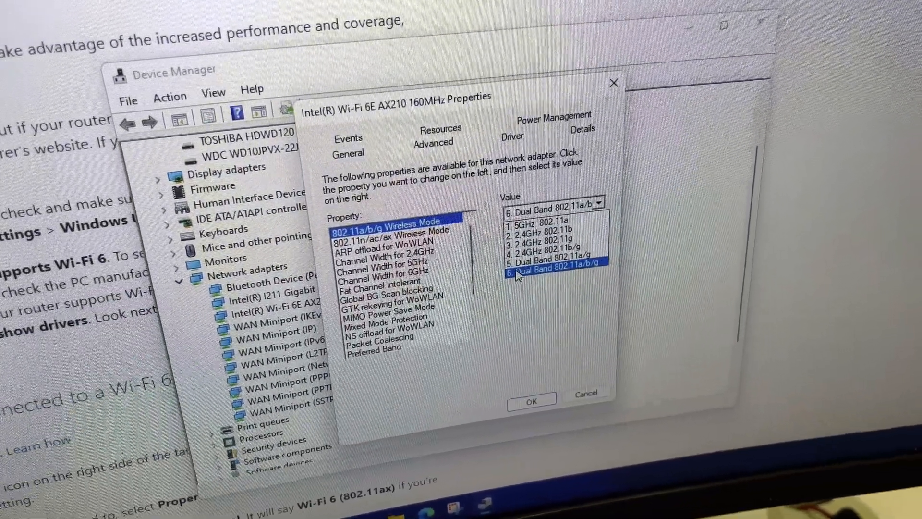
pyautogui.click(559, 257)
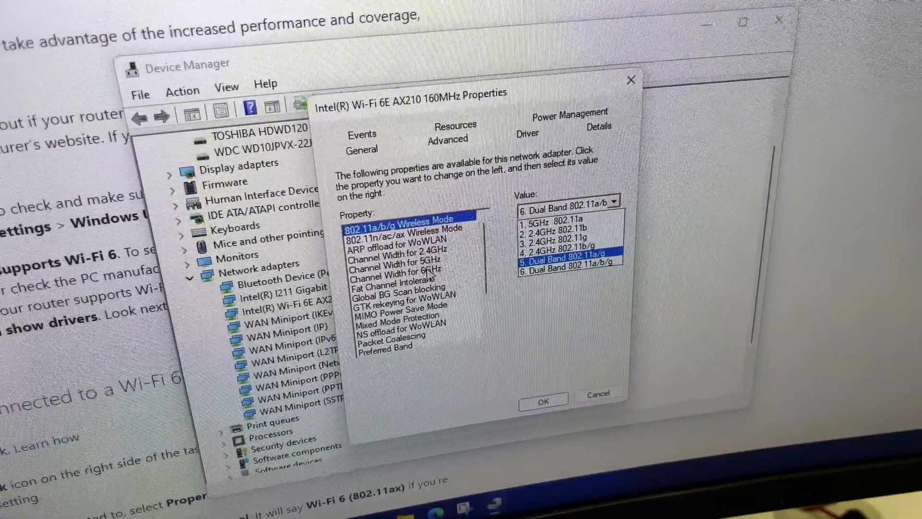
pyautogui.click(541, 263)
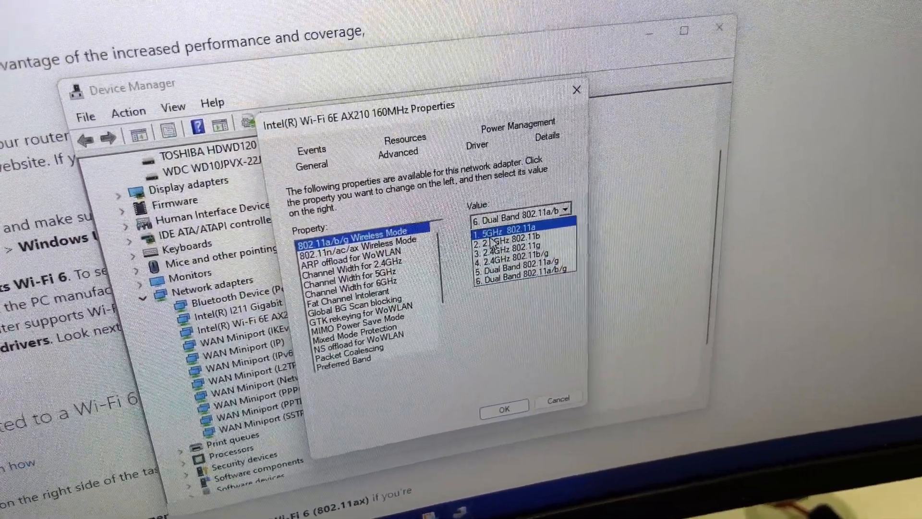
pyautogui.click(518, 259)
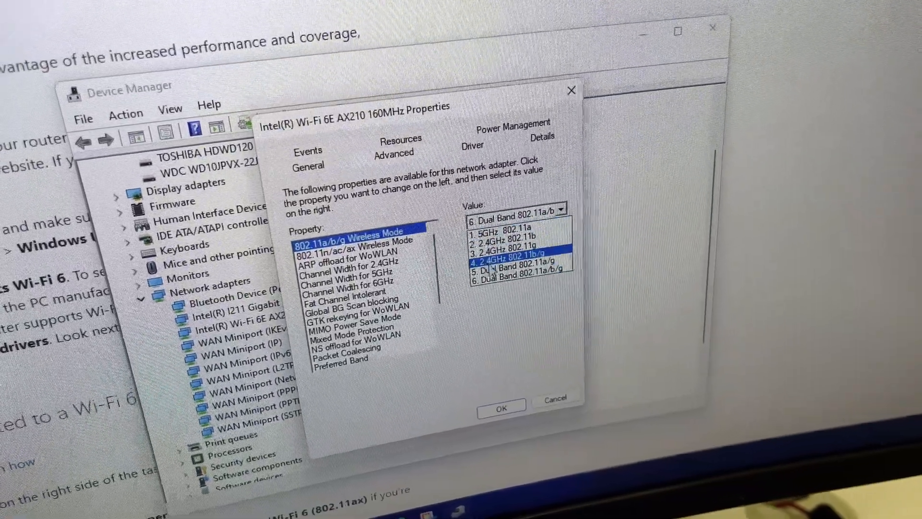
pyautogui.click(504, 228)
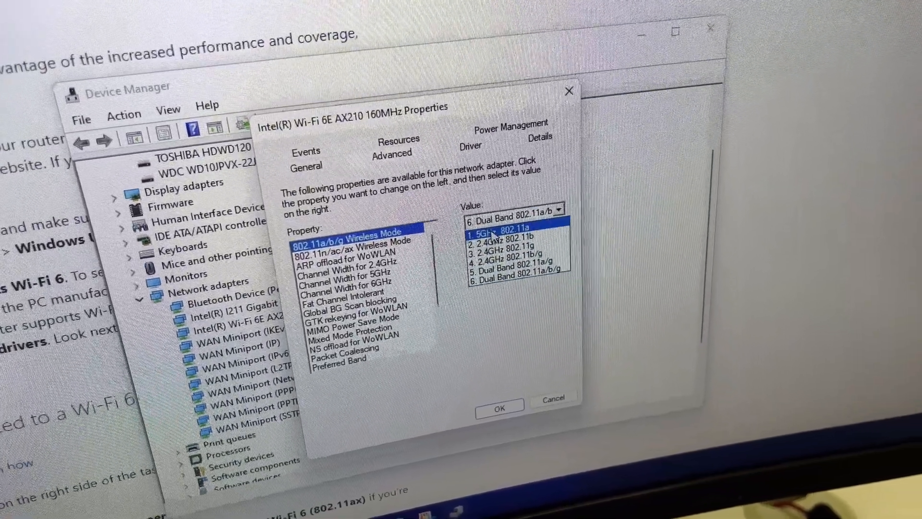